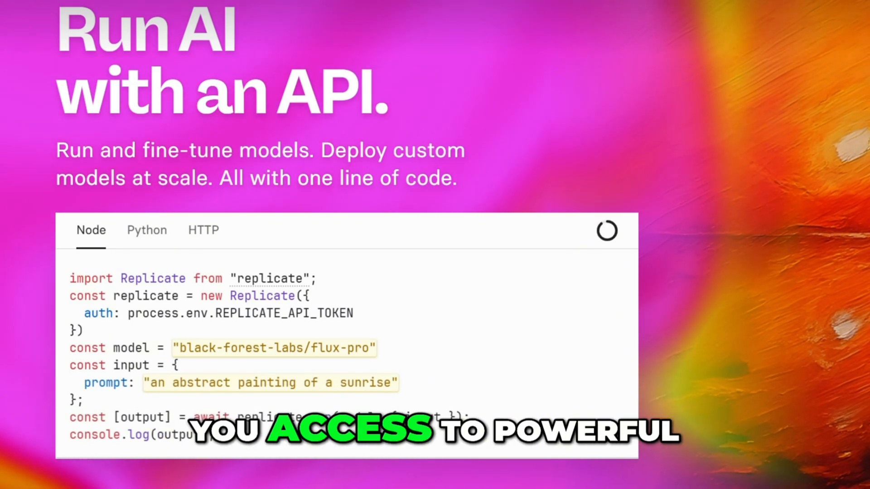
Scroll down the current Replicate page, then open the top navigation menu.
scroll("down", 3)
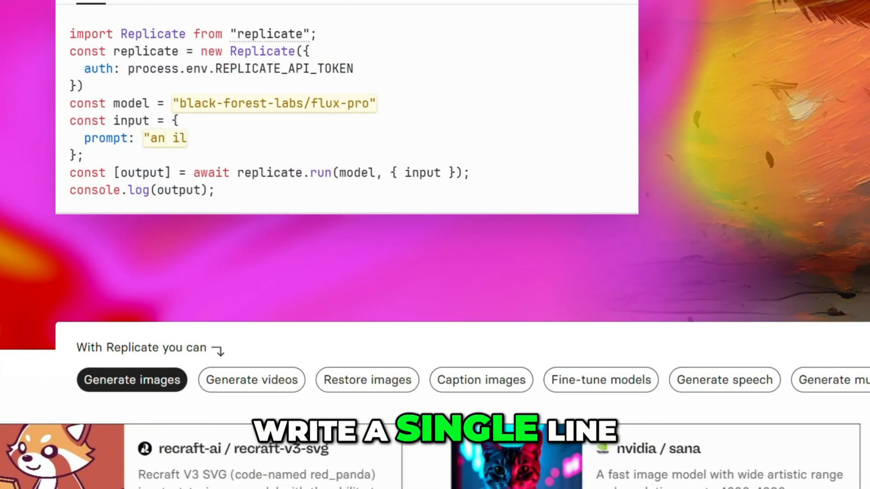
scroll("down", 3)
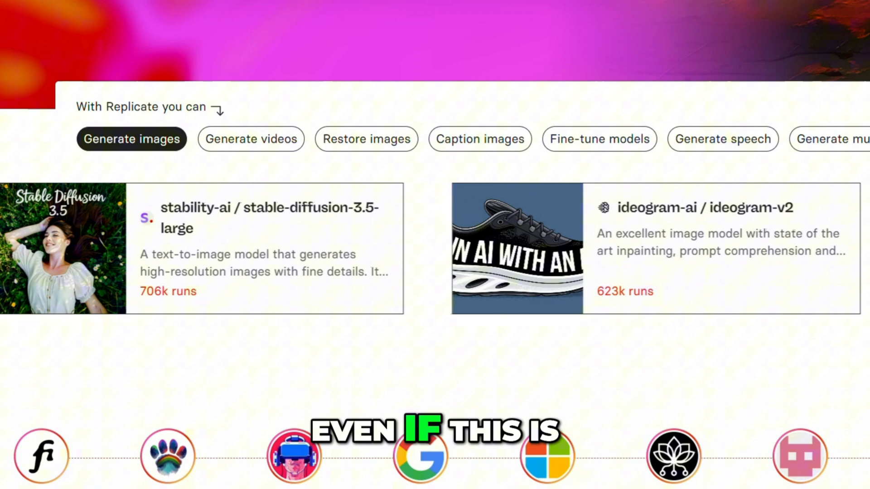
scroll("down", 3)
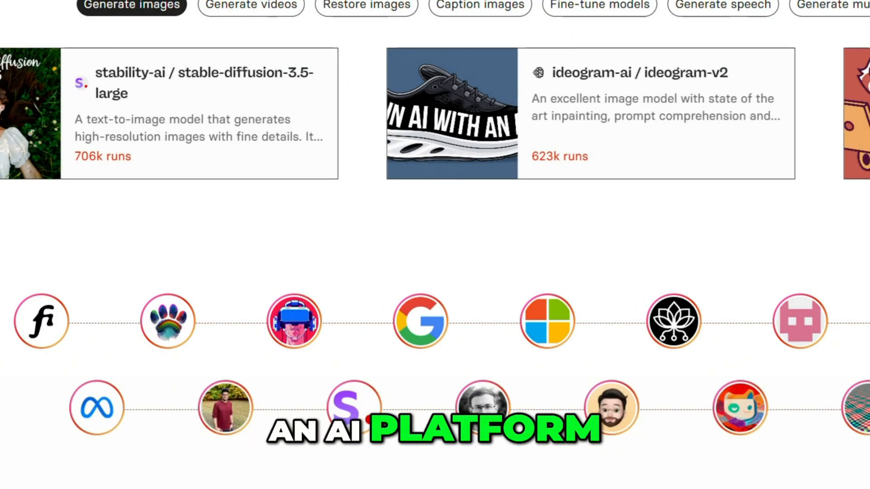
scroll("down", 3)
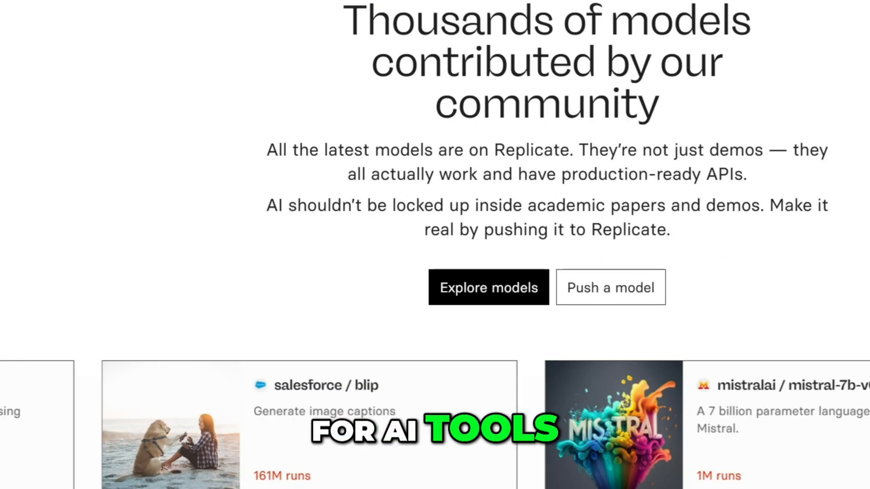
scroll("down", 3)
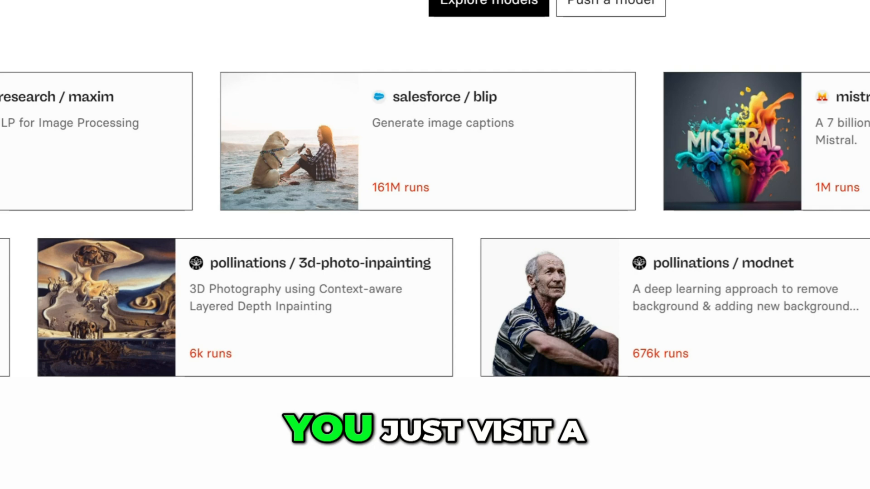
scroll("down", 3)
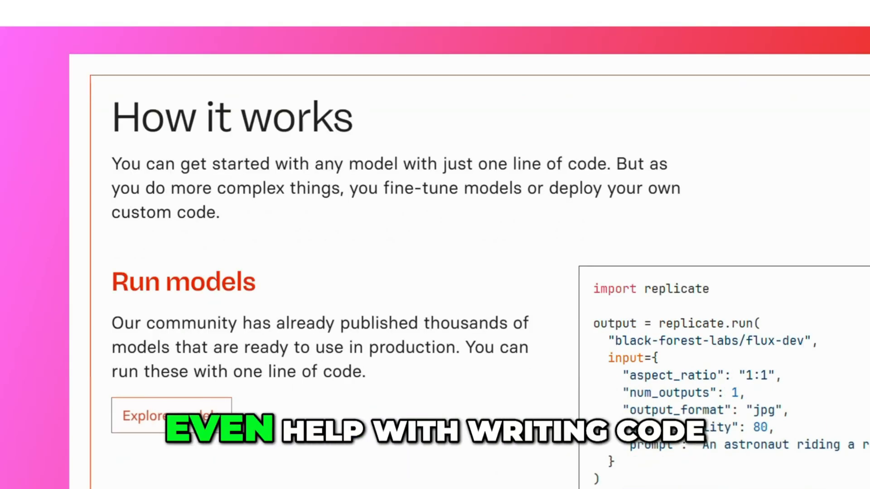
scroll("down", 3)
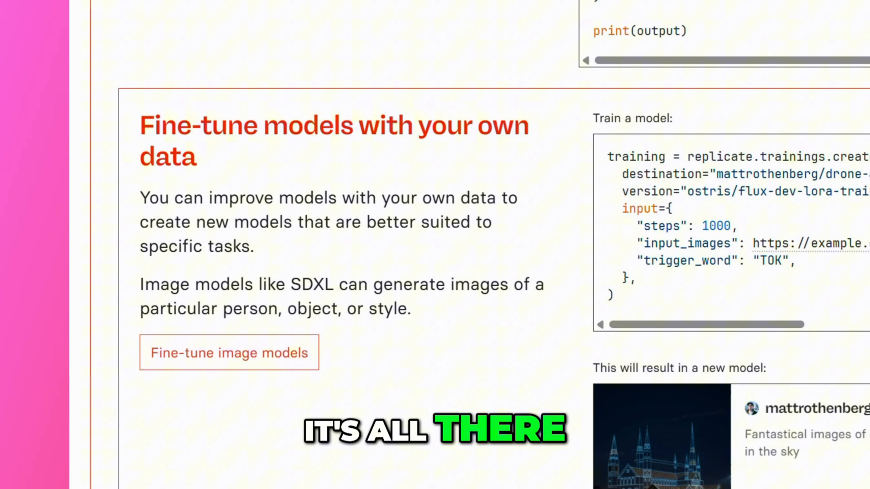
scroll("down", 3)
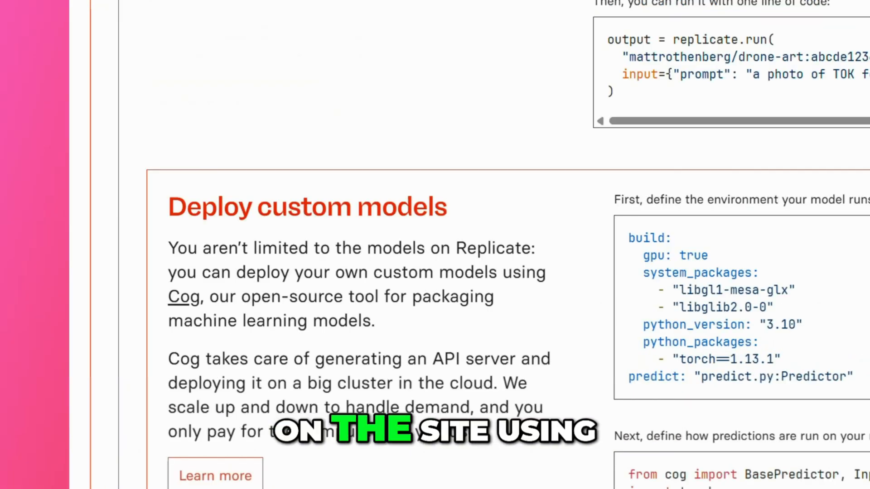
scroll("down", 3)
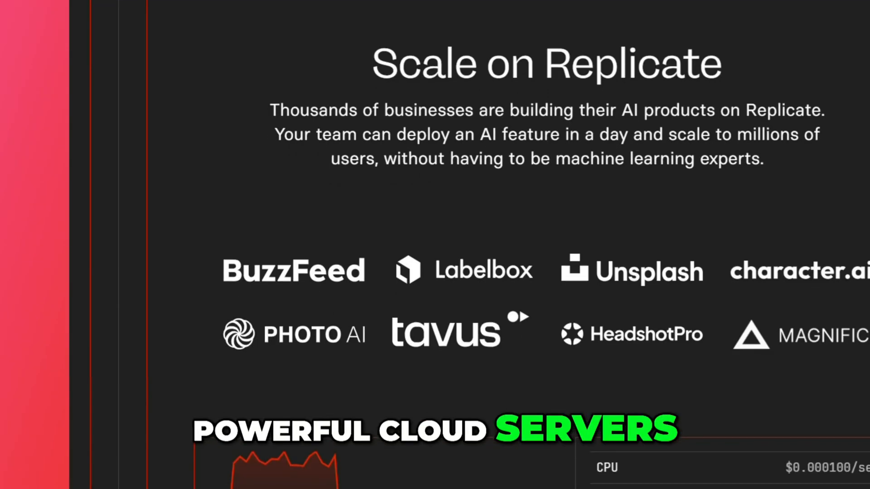
scroll("down", 3)
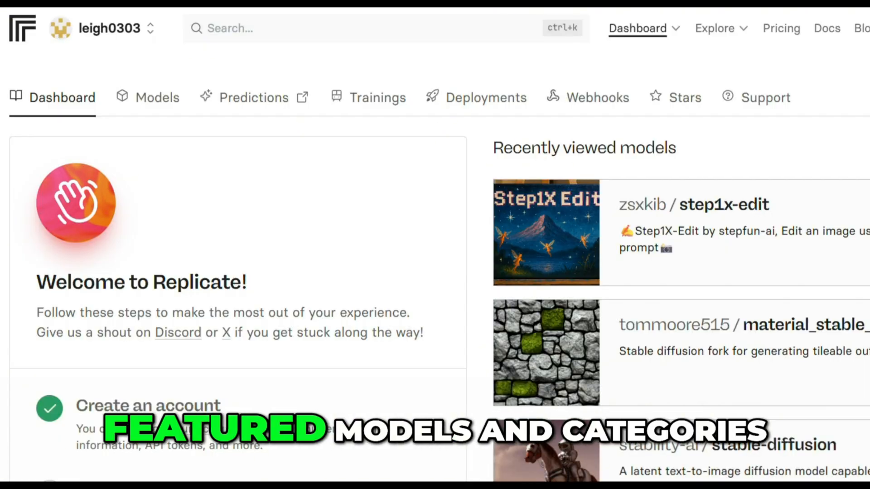
scroll("down", 3)
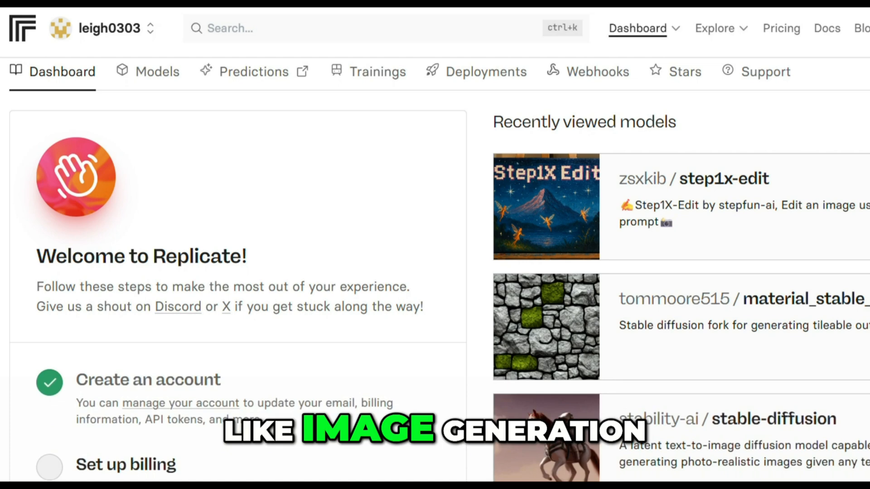
scroll("down", 3)
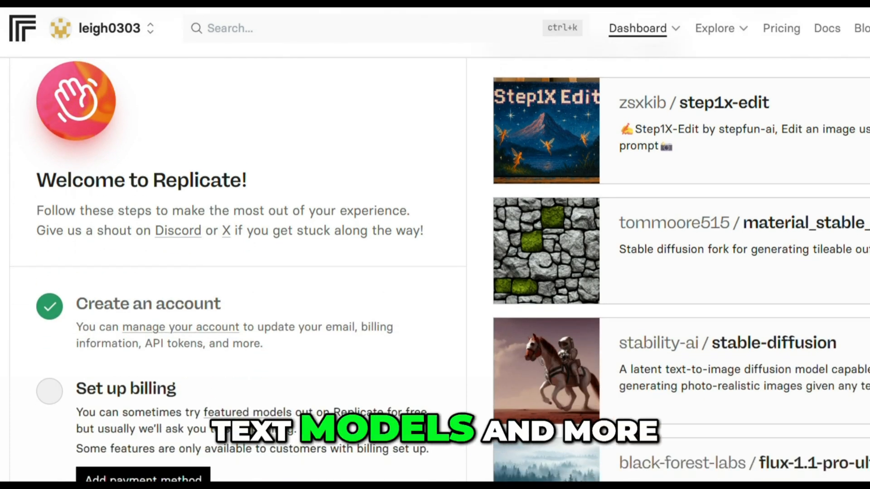
scroll("down", 3)
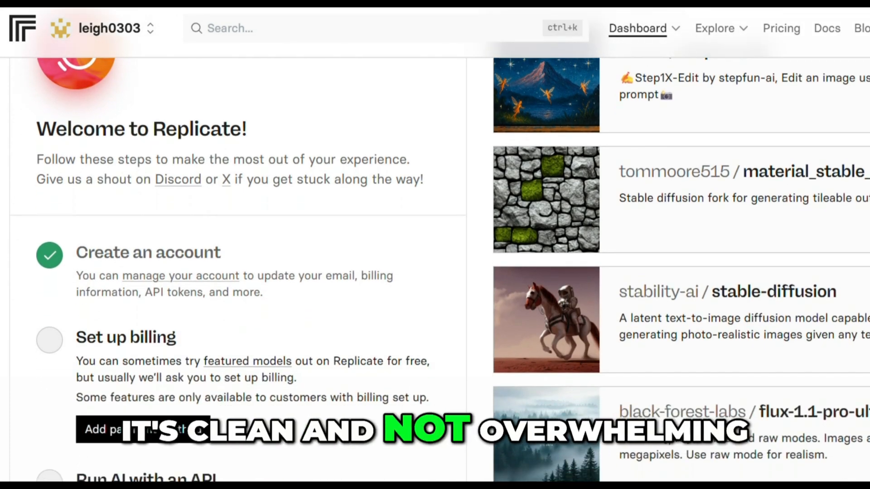
left_click(715, 28)
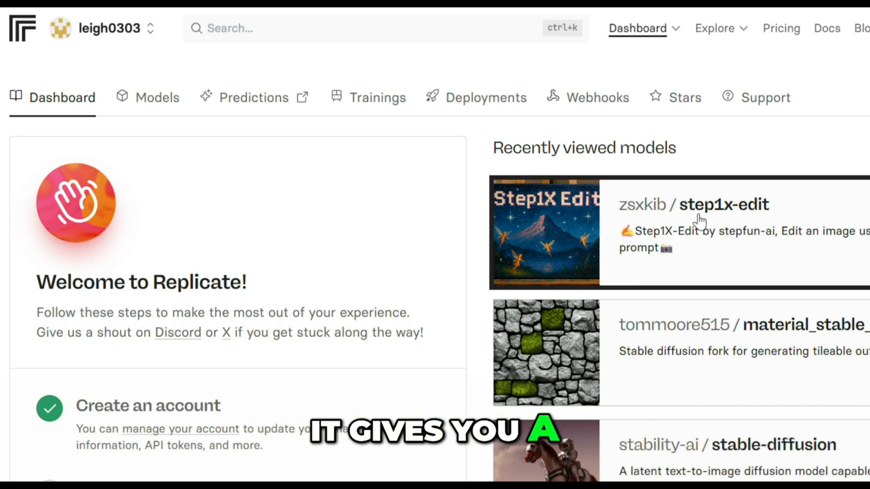
Open zsxkib/step1x-edit and look over its image, prompt, size_level and seed inputs.
left_click(723, 205)
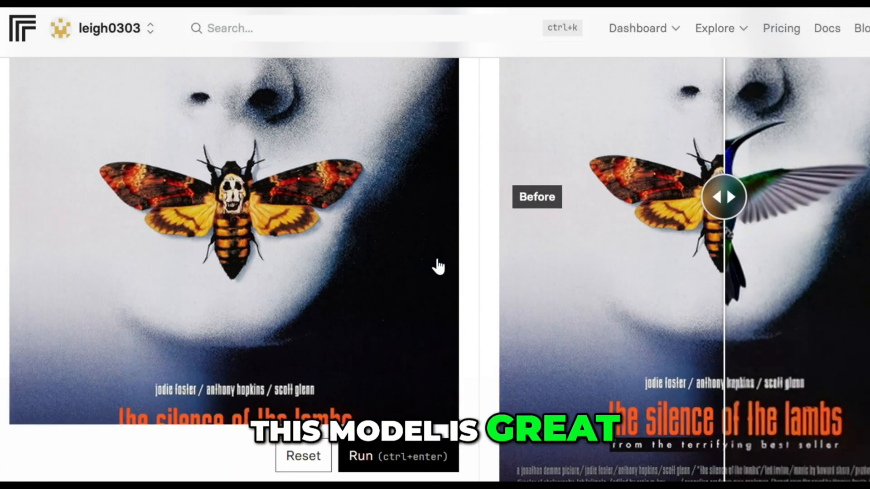
scroll("down", 3)
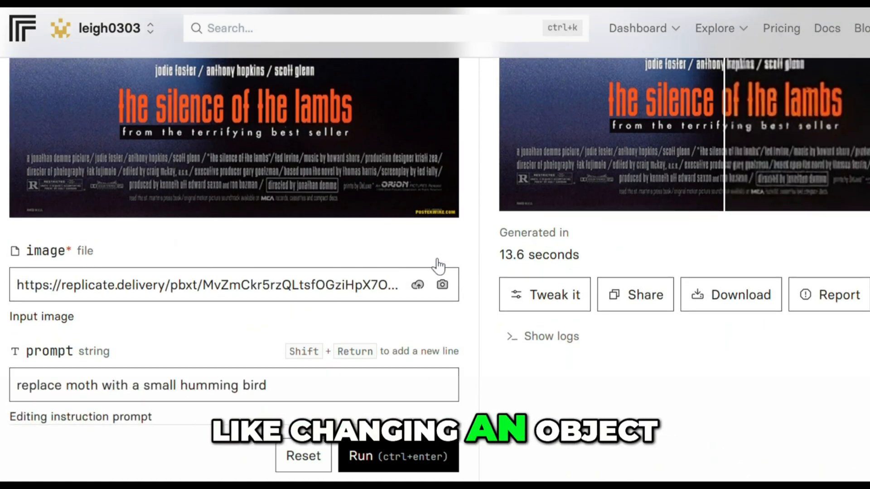
scroll("down", 3)
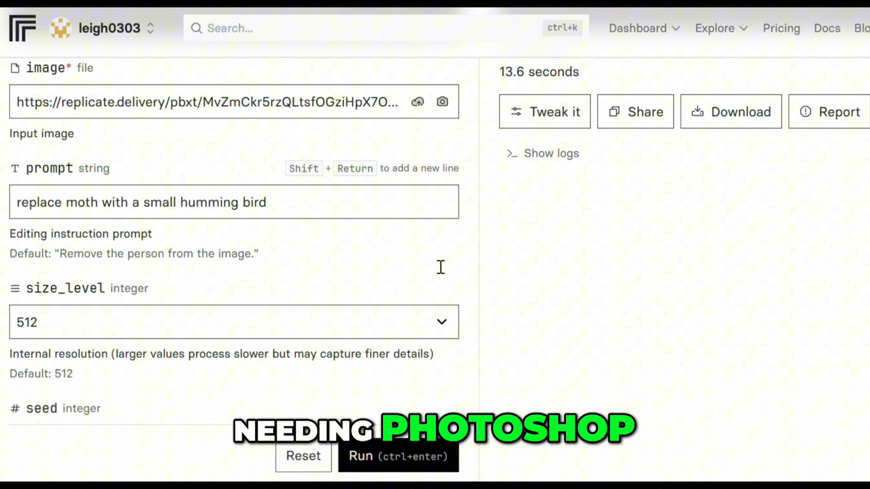
scroll("down", 3)
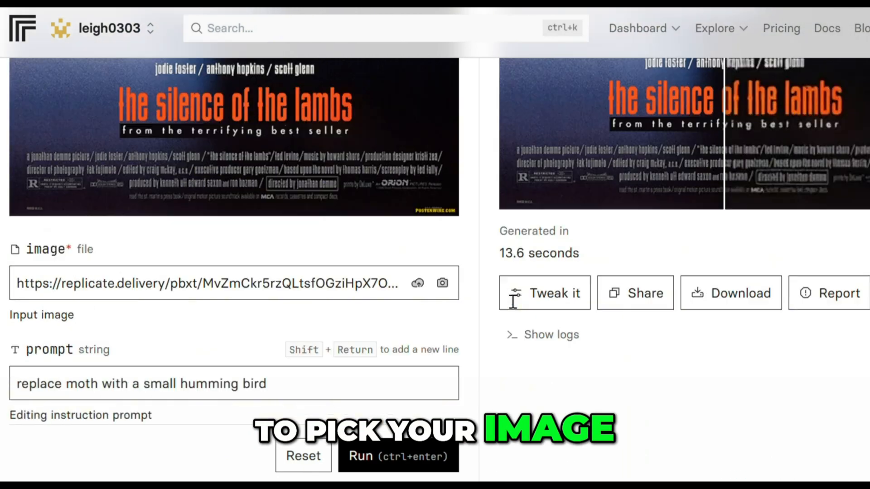
scroll("down", 3)
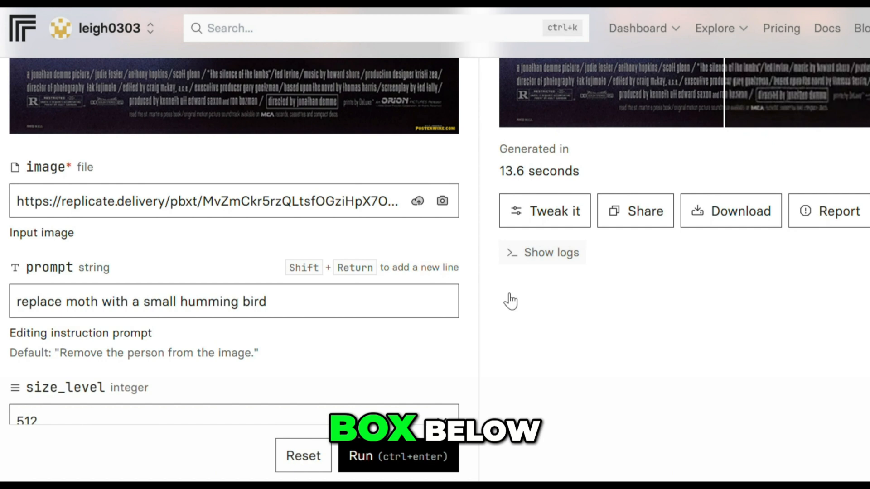
scroll("down", 3)
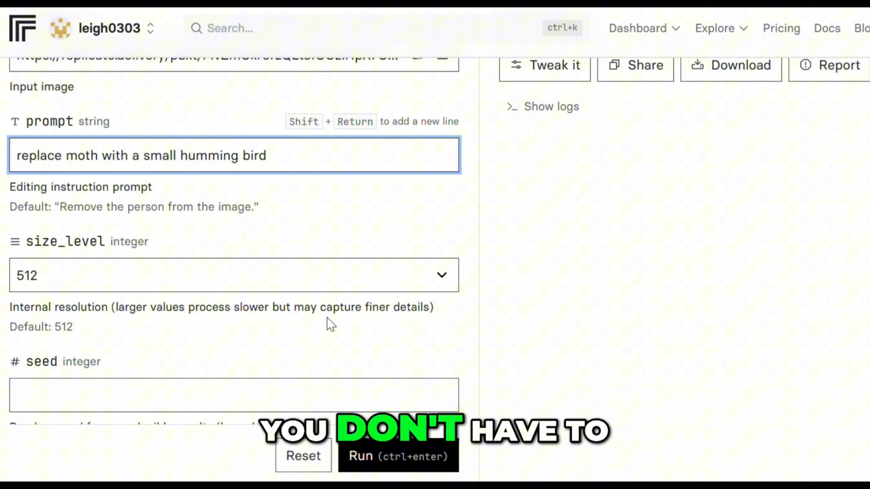
scroll("down", 3)
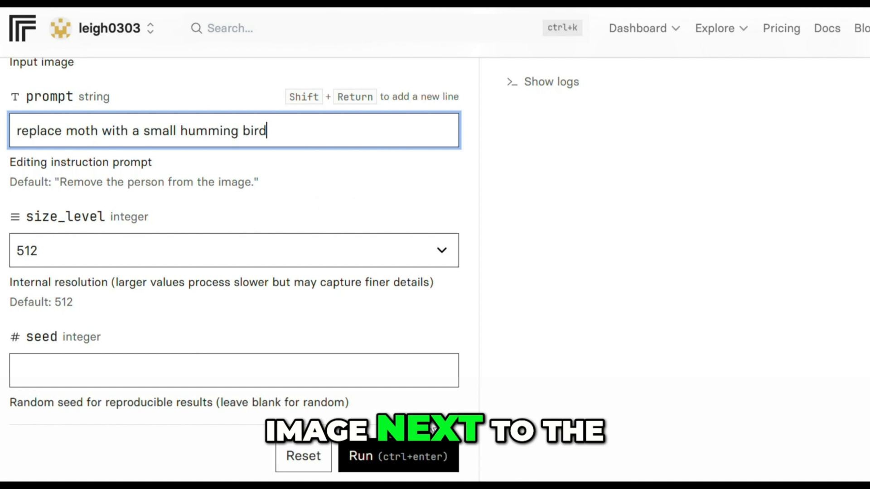
Run step1x-edit with the small-hummingbird prompt, then scroll through remaining inputs and examples.
left_click(389, 456)
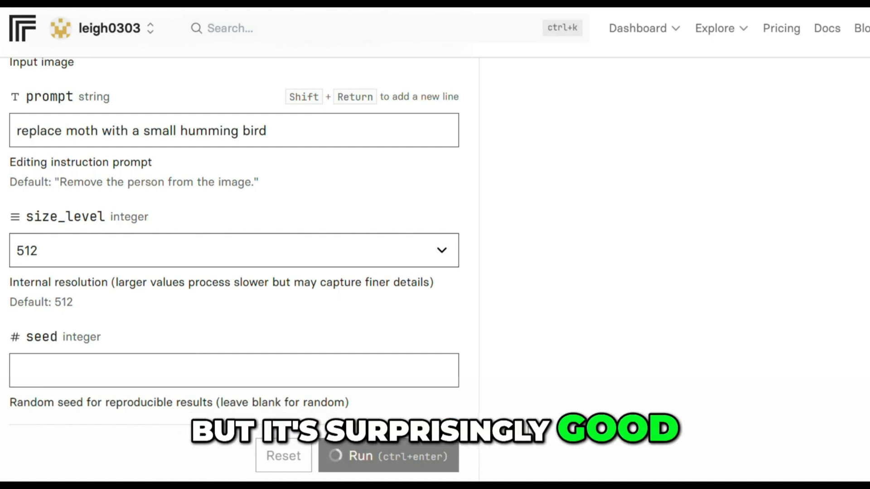
scroll("down", 3)
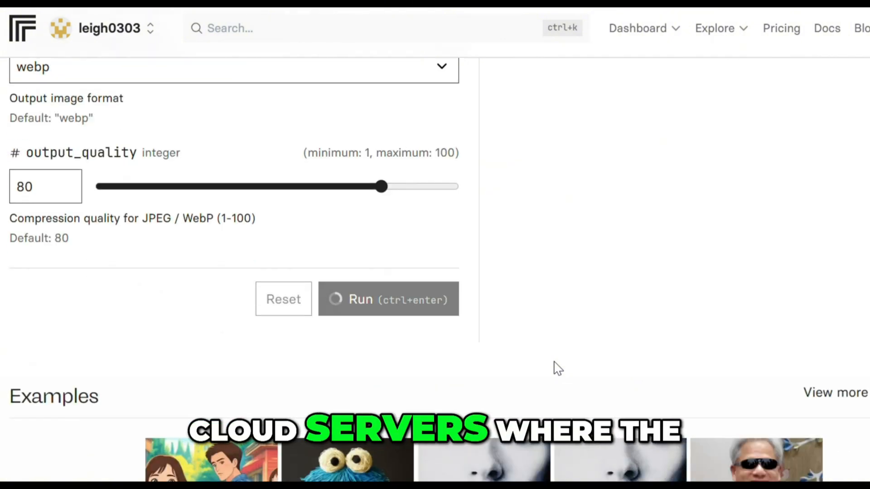
scroll("down", 3)
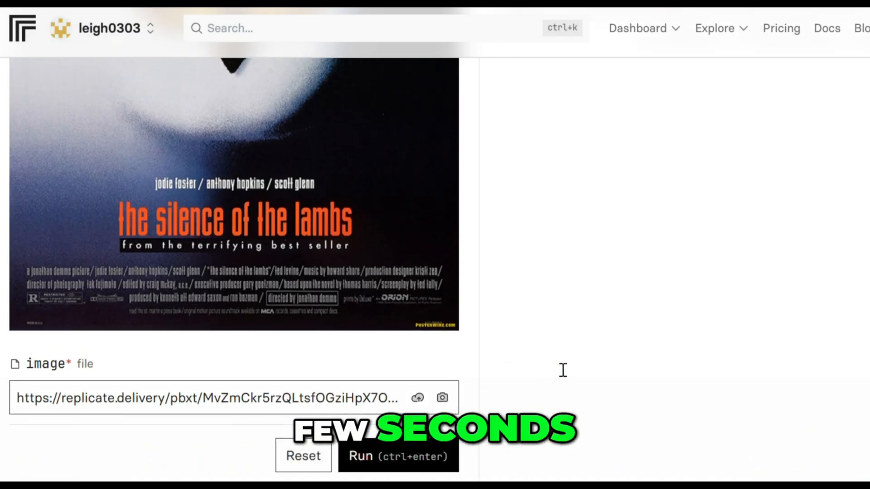
Compare the 13.6-second hummingbird poster output against the original with the slider, and check the logs.
left_click(398, 456)
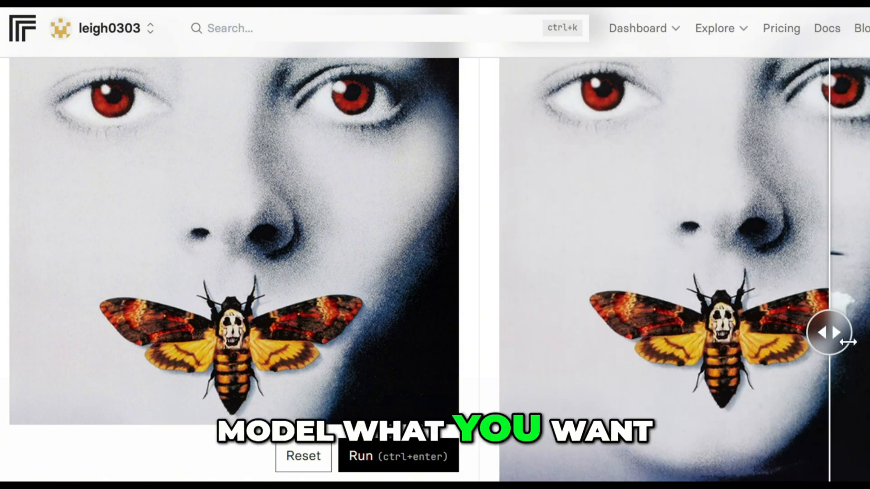
scroll("down", 3)
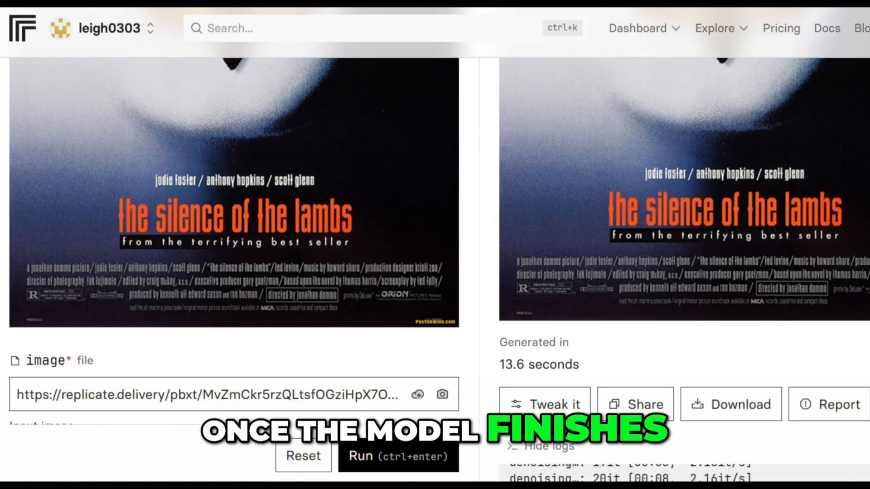
scroll("down", 3)
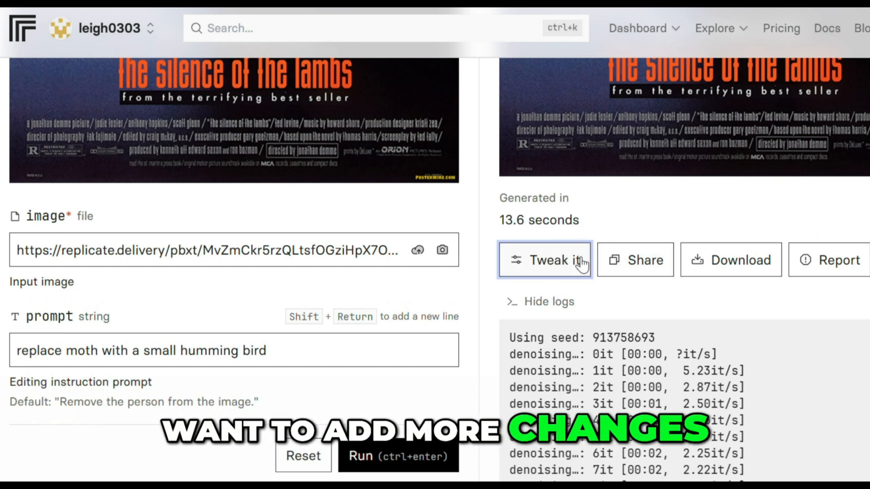
left_click(544, 259)
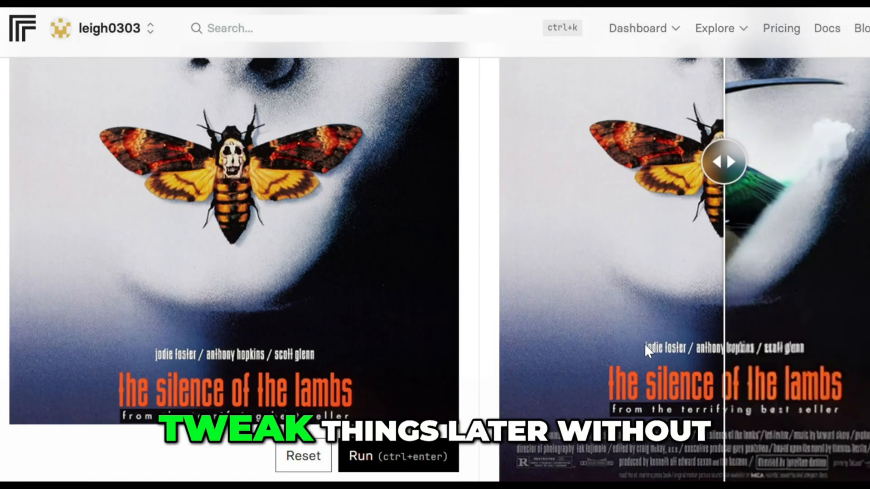
scroll("down", 3)
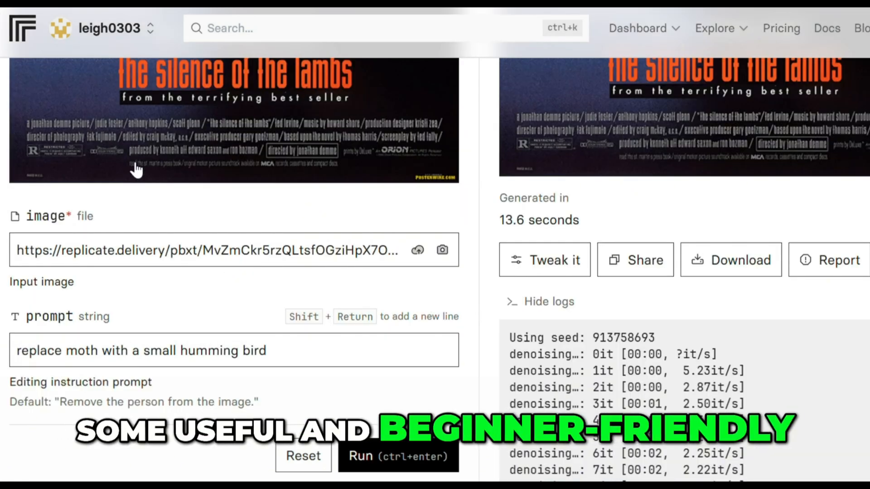
scroll("down", 3)
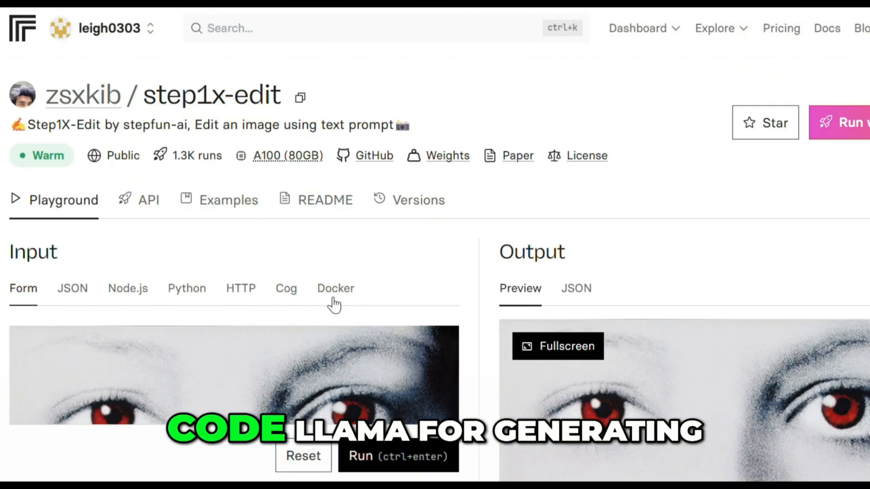
Go to Dashboard > Models and start searching for 'whi'.
left_click(637, 28)
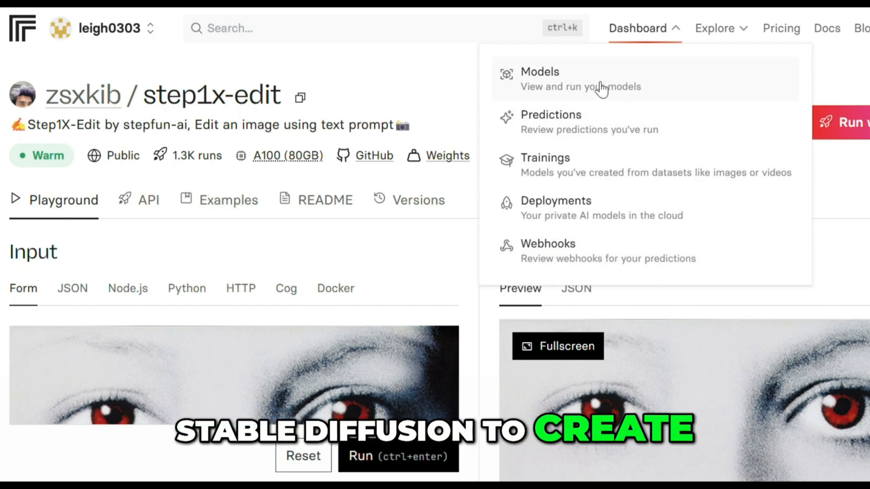
left_click(538, 79)
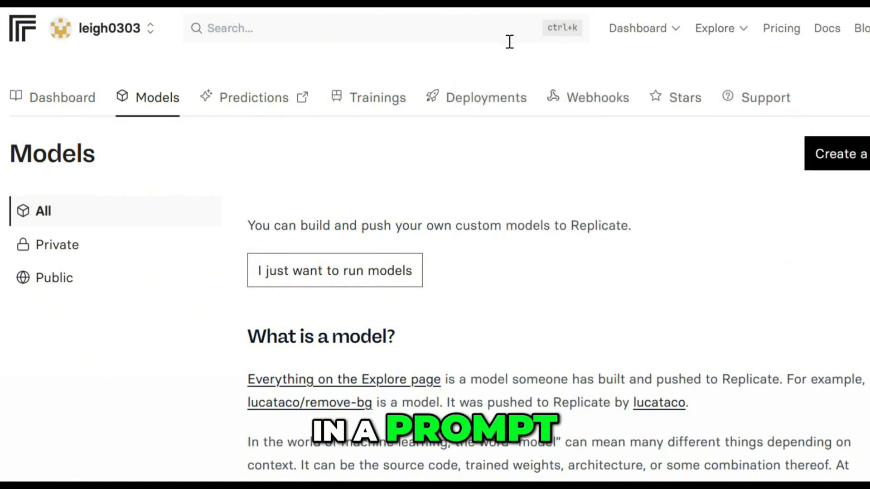
type("whi")
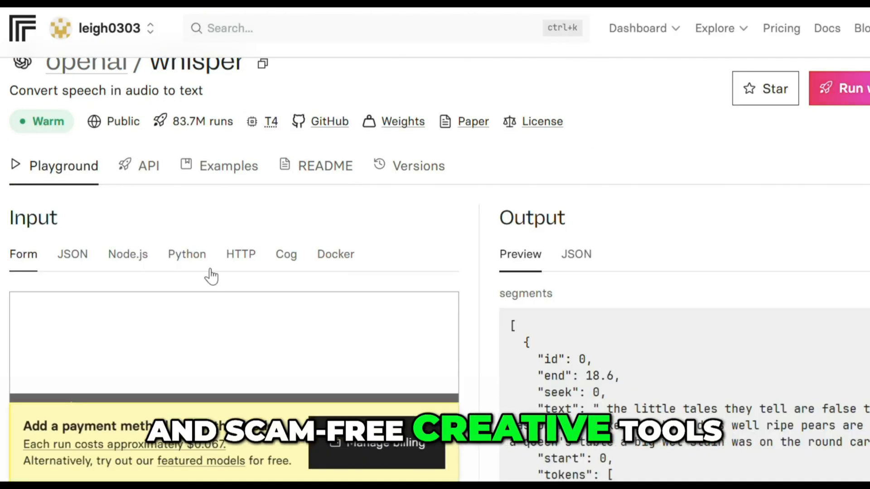
Review openai/whisper's English transcription output, then bring up the Explore menu.
scroll("down", 3)
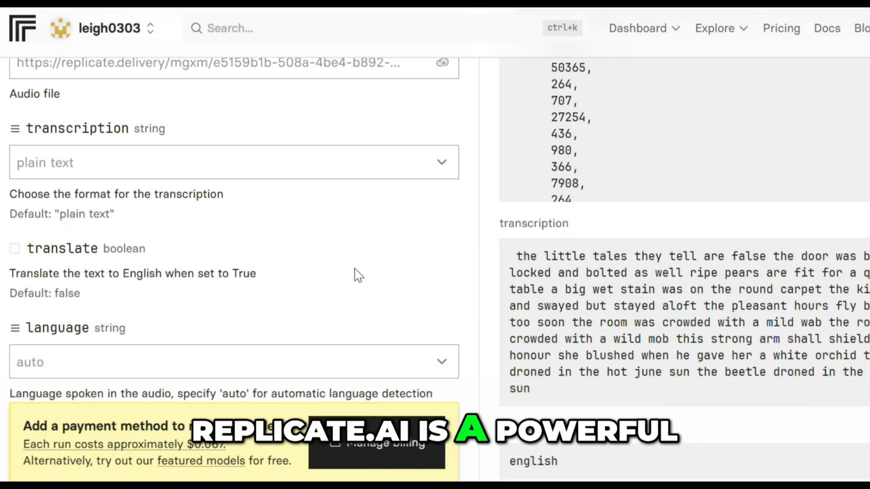
scroll("down", 3)
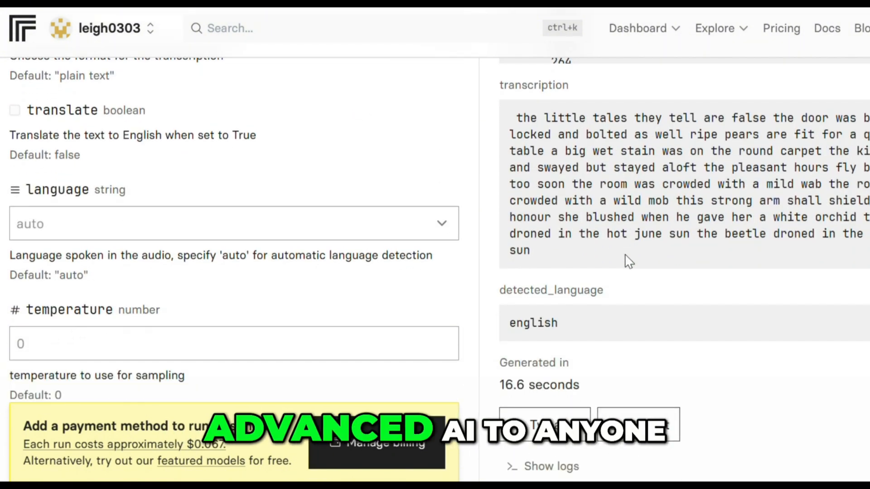
scroll("down", 3)
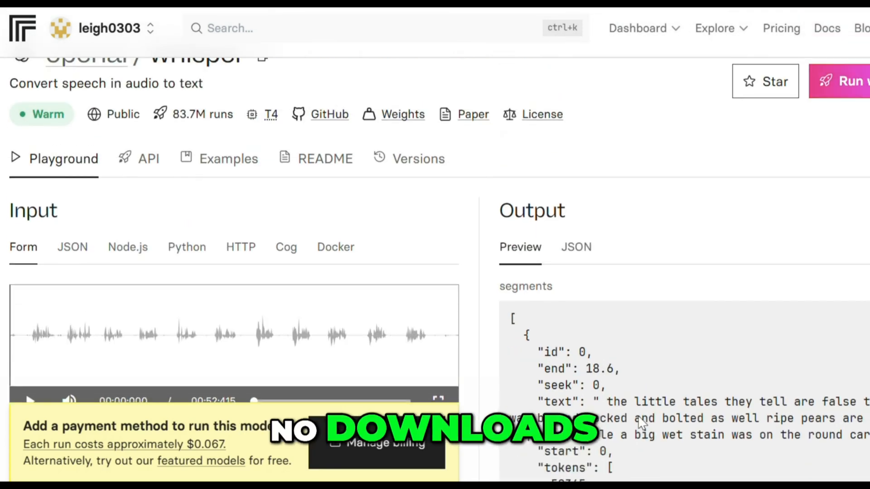
left_click(715, 28)
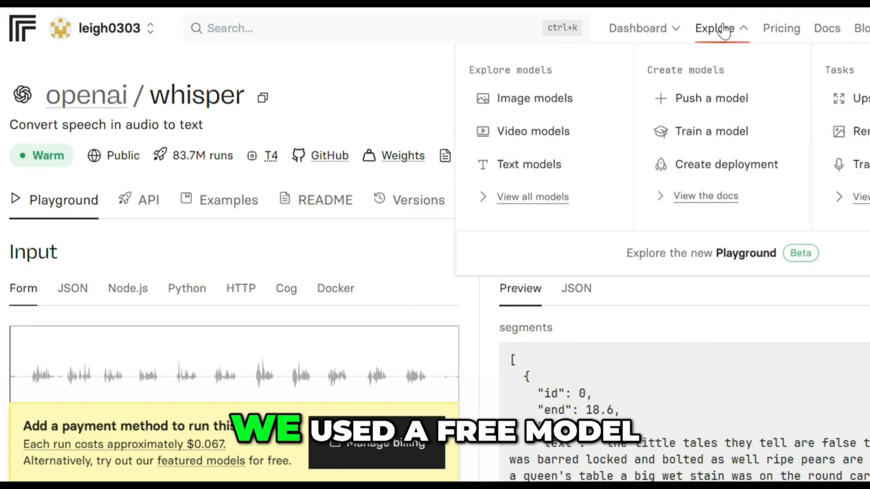
Browse the docs guides and prediction history, then open the Upscale images collection.
left_click(714, 28)
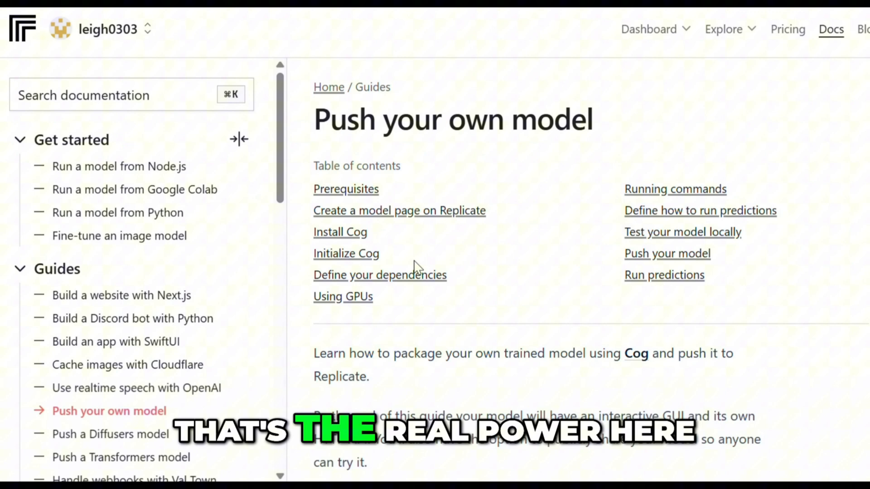
scroll("down", 3)
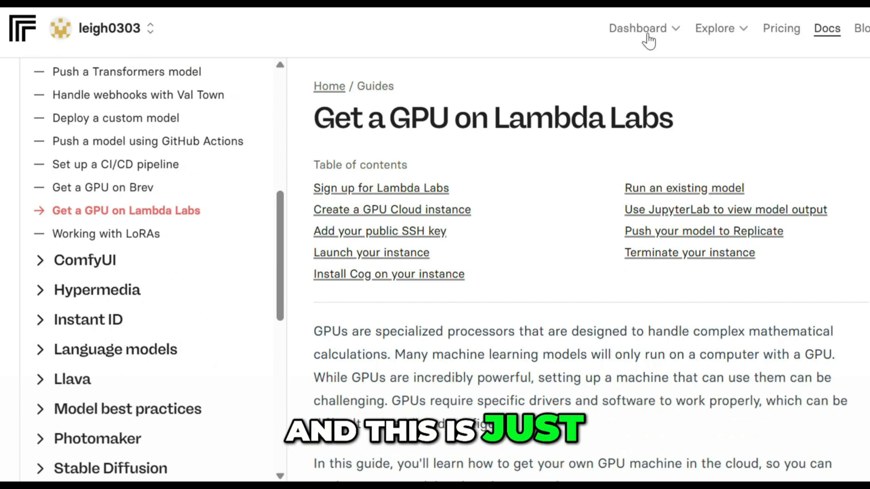
left_click(637, 28)
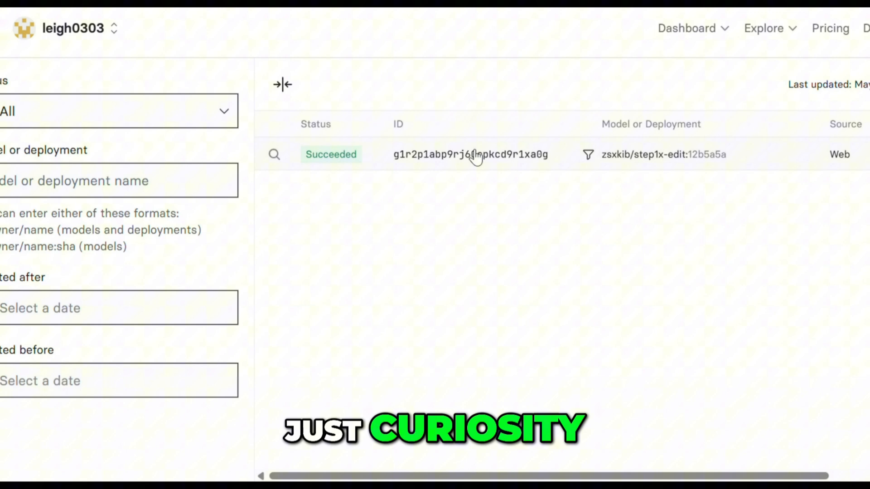
left_click(763, 29)
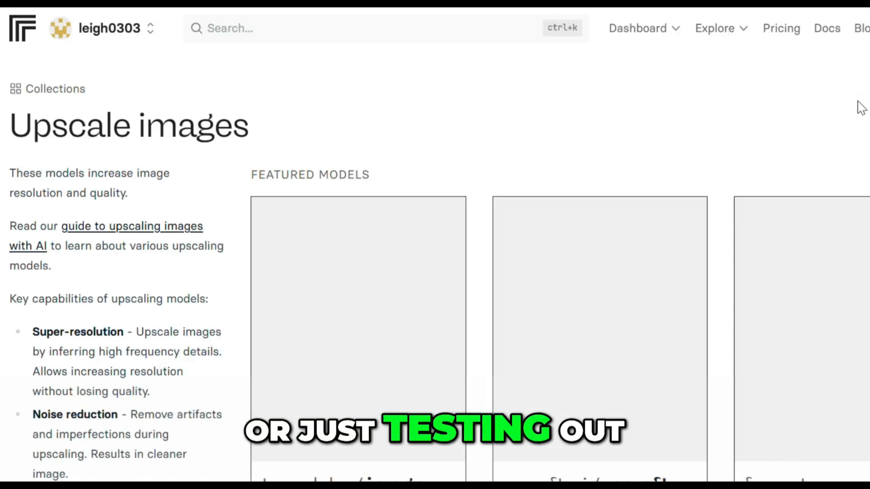
scroll("down", 3)
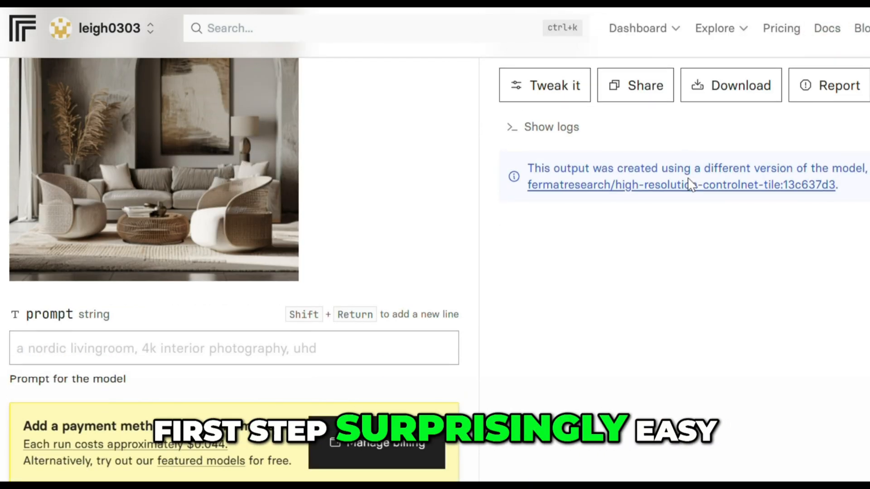
scroll("down", 3)
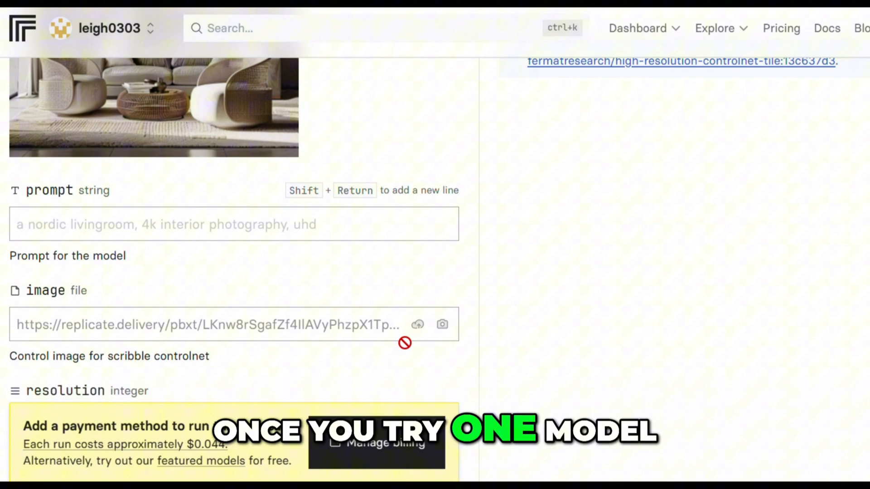
scroll("down", 3)
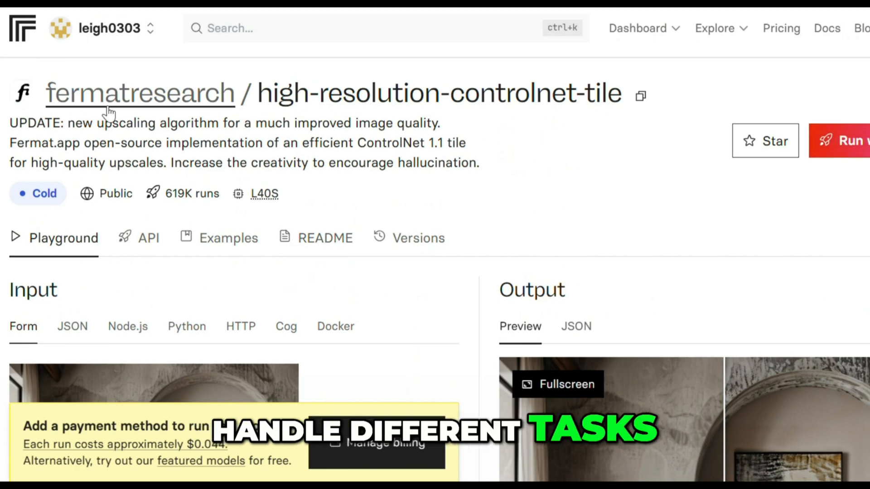
mouse_move(579, 201)
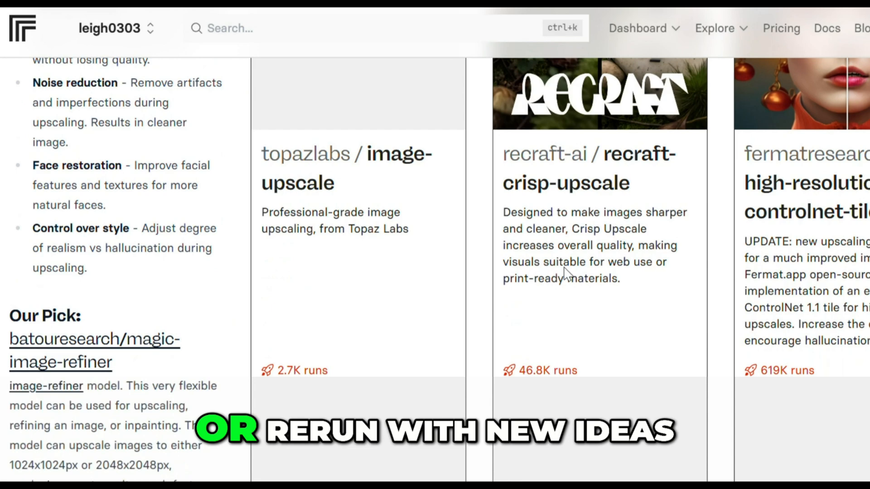
Look through the Upscale images featured and recommended models, then reopen the Explore menu.
scroll("down", 3)
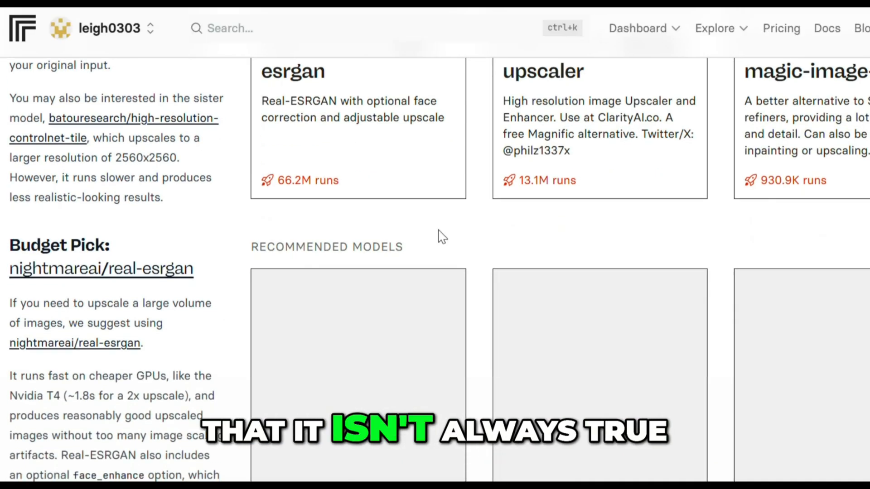
scroll("down", 3)
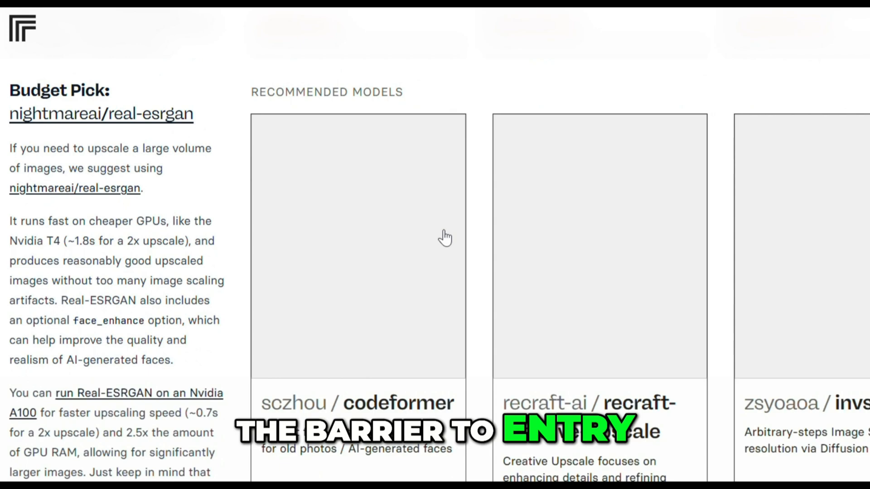
scroll("down", 3)
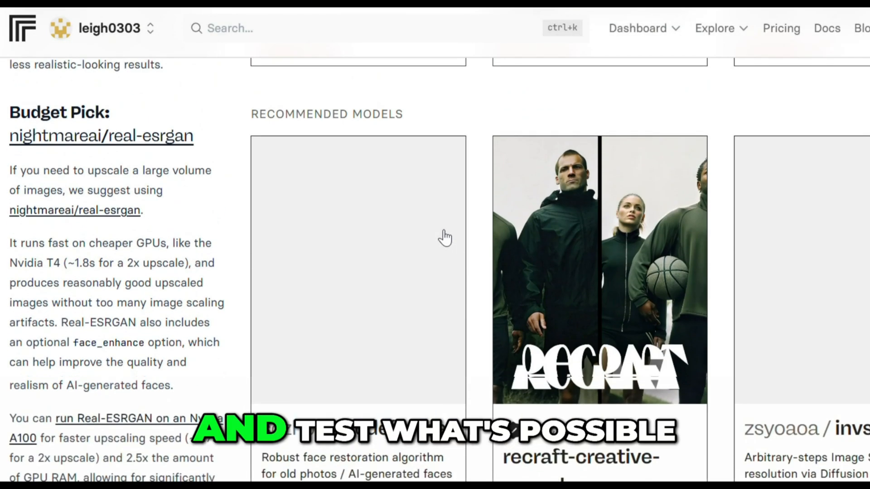
scroll("up", 3)
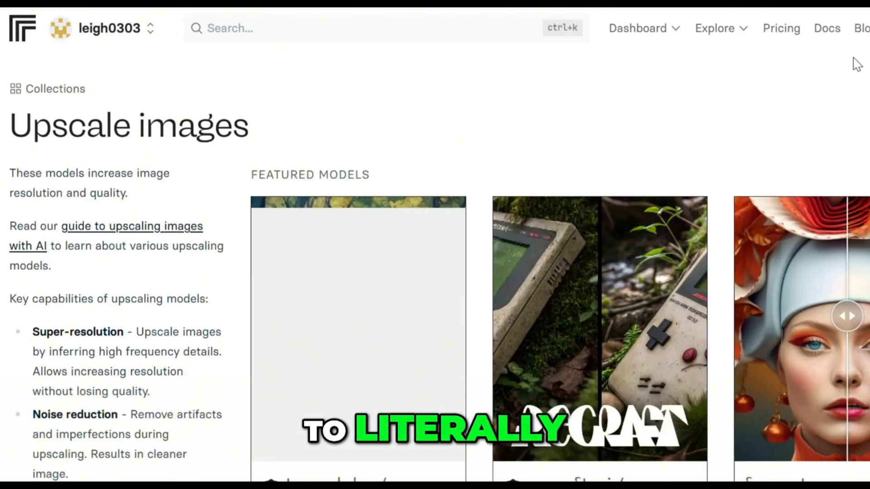
left_click(715, 28)
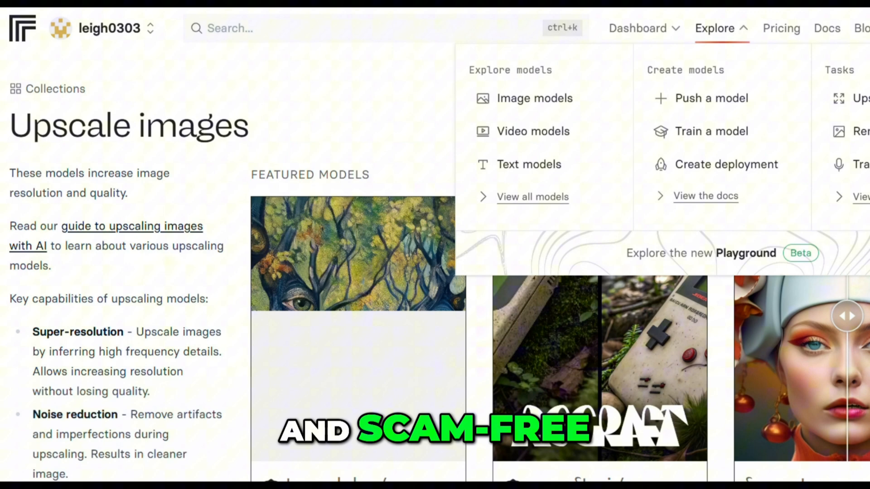